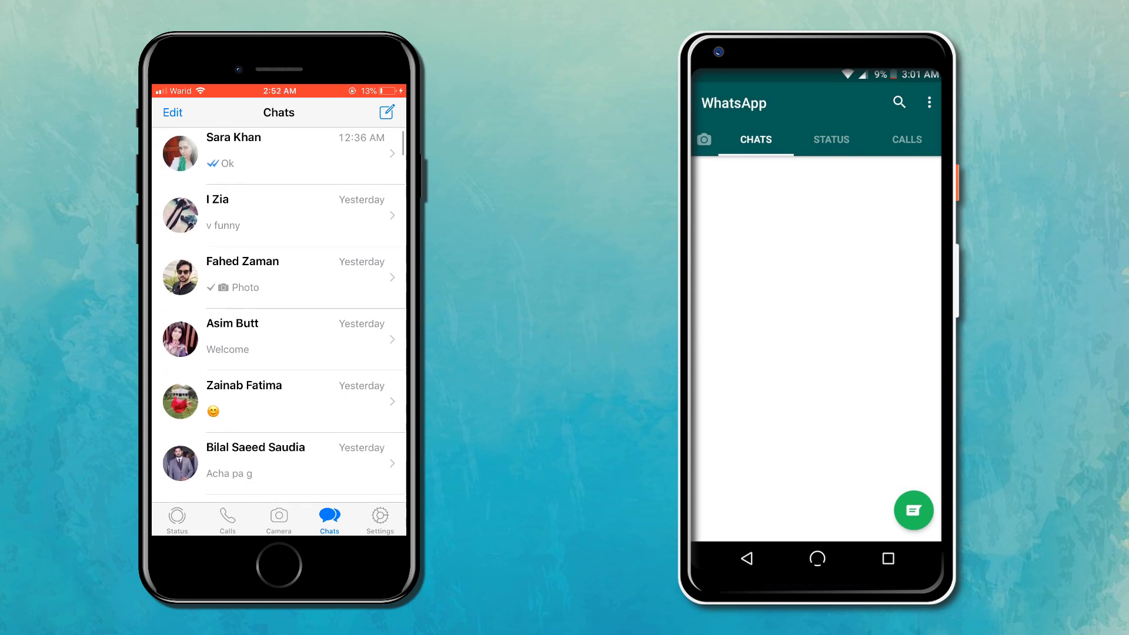
# - Scroll the iCareFone product page and download the Windows free trial installer
pyautogui.scroll(-3)
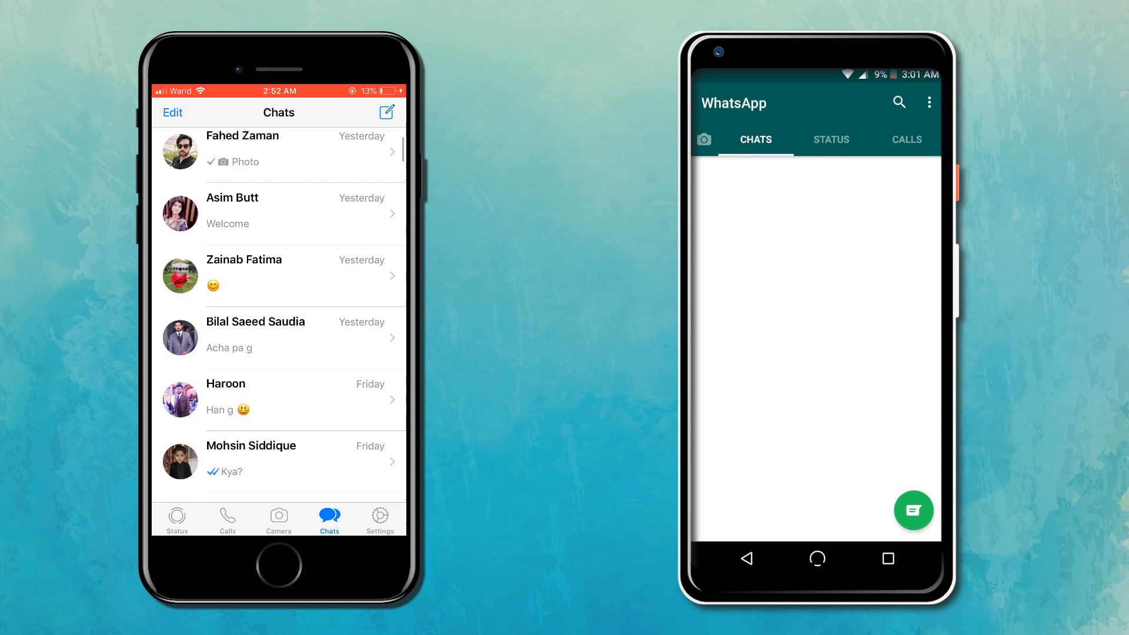
pyautogui.scroll(-3)
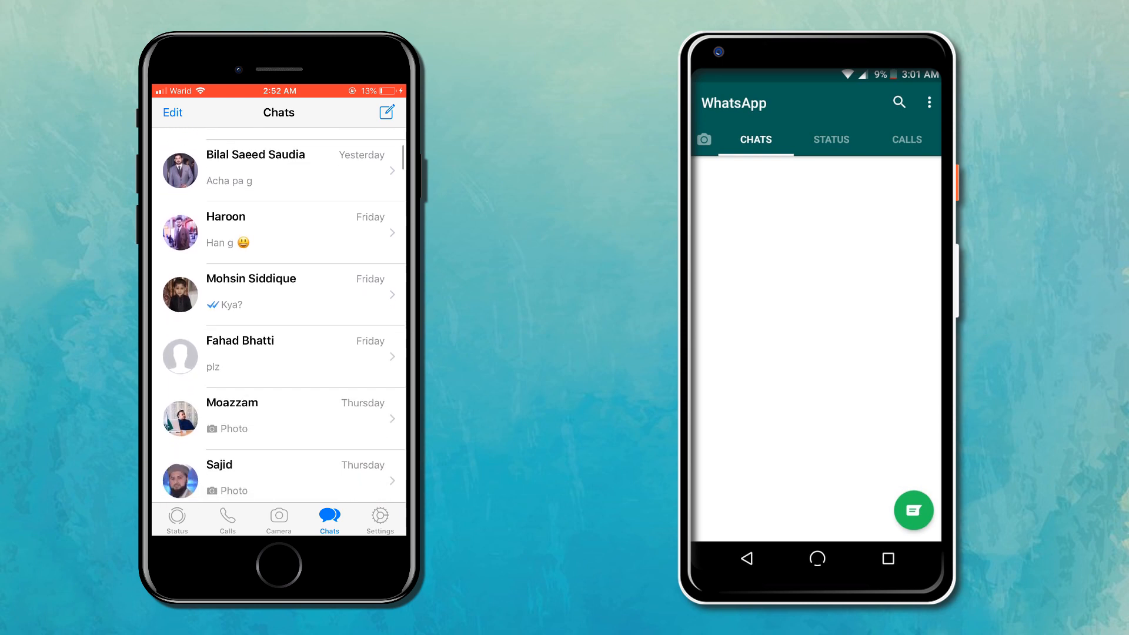
pyautogui.scroll(-3)
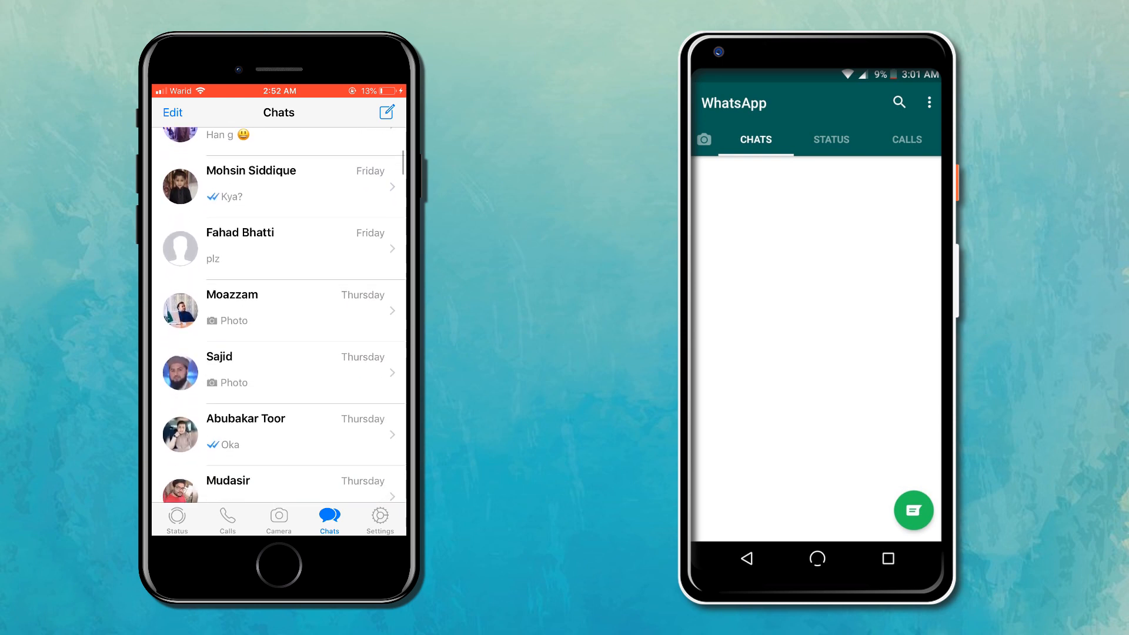
pyautogui.scroll(-3)
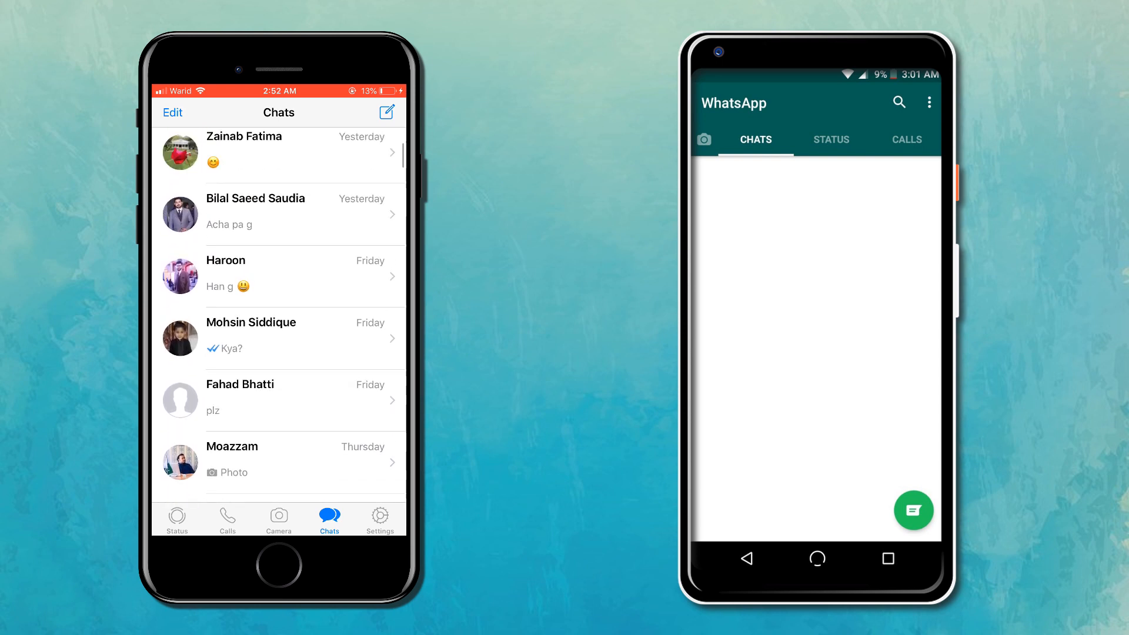
pyautogui.scroll(-3)
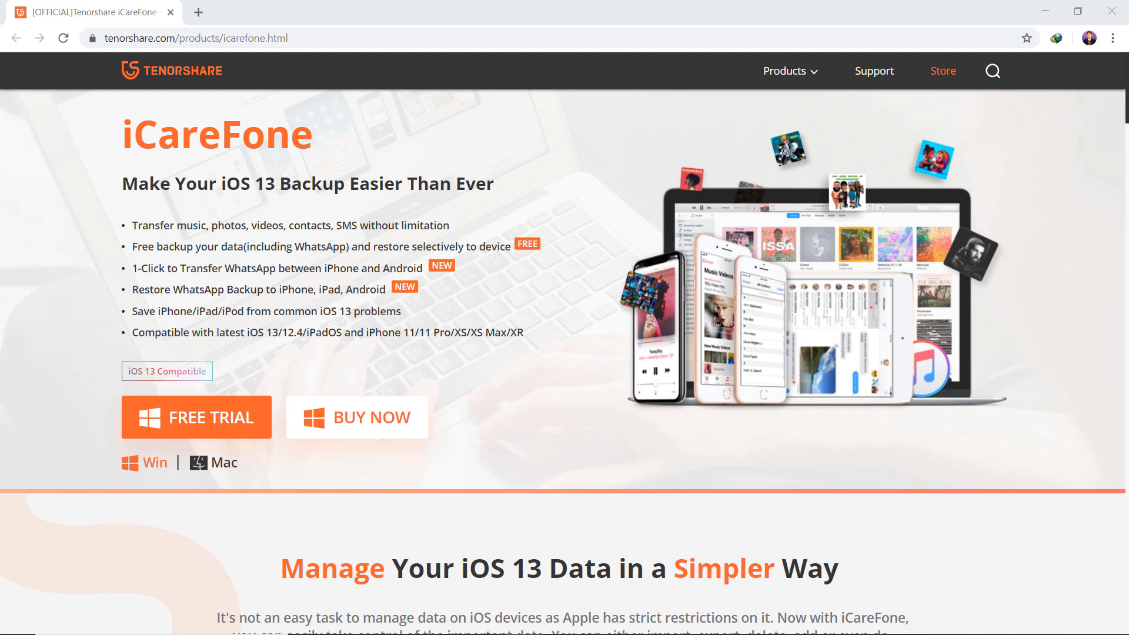
pyautogui.moveTo(259, 391)
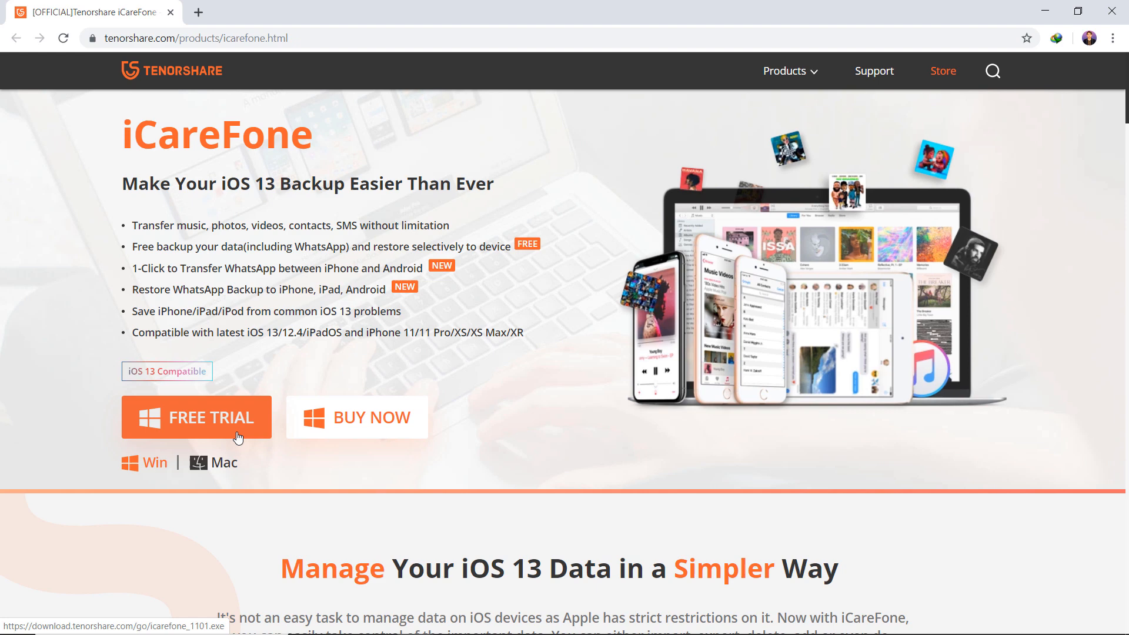
pyautogui.click(197, 417)
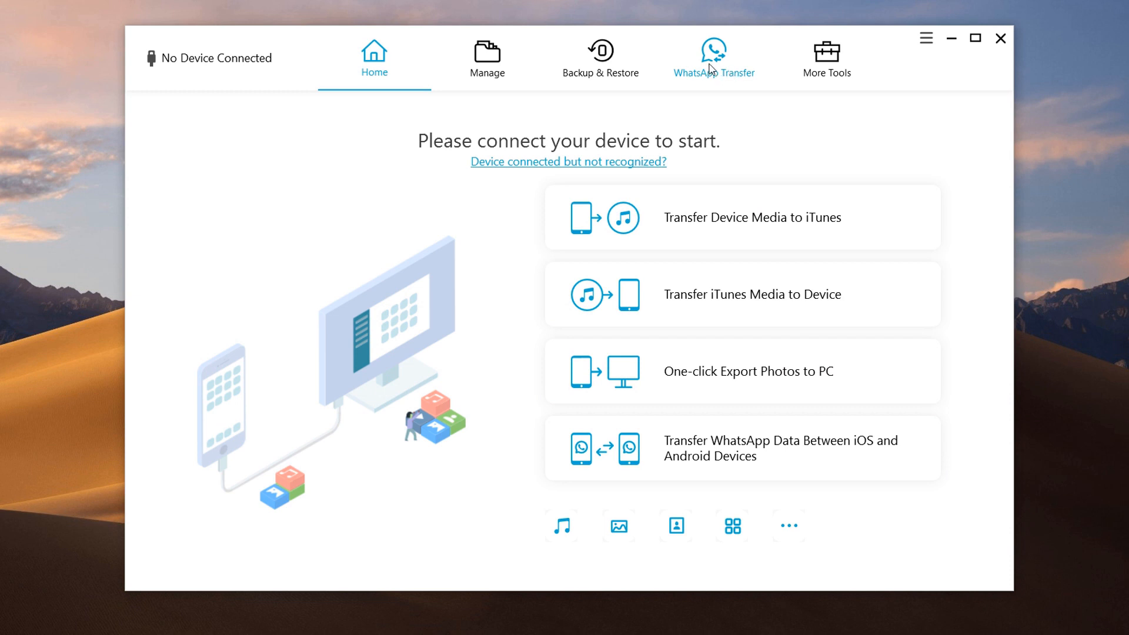
# - Switch to the WhatsApp Transfer tab for iOS-to-Android transfer
pyautogui.click(713, 58)
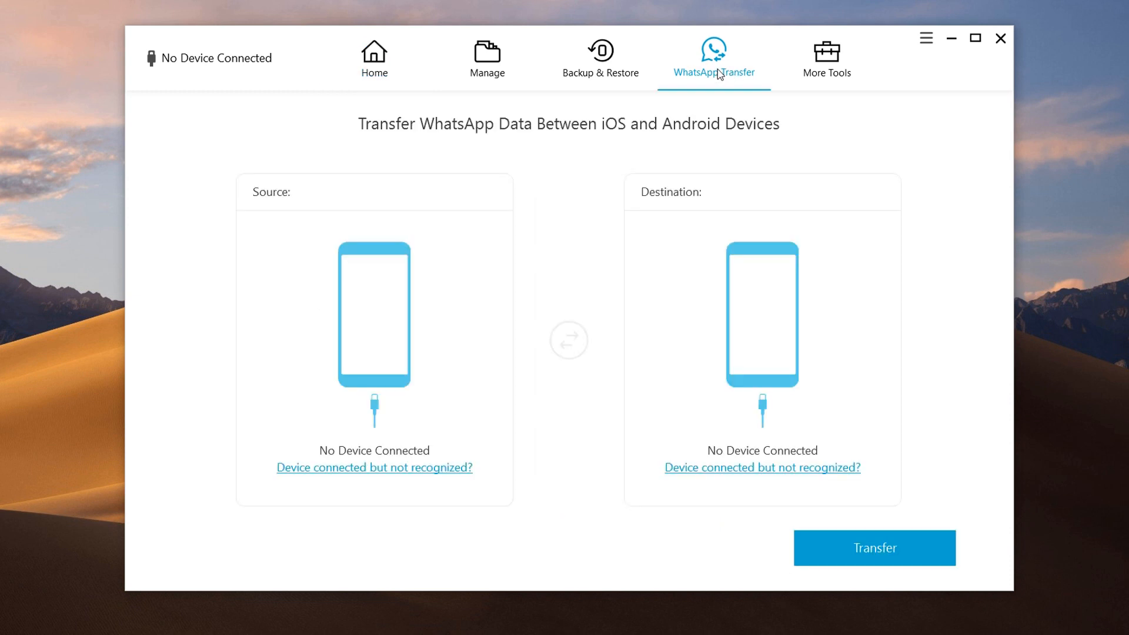
pyautogui.moveTo(721, 75)
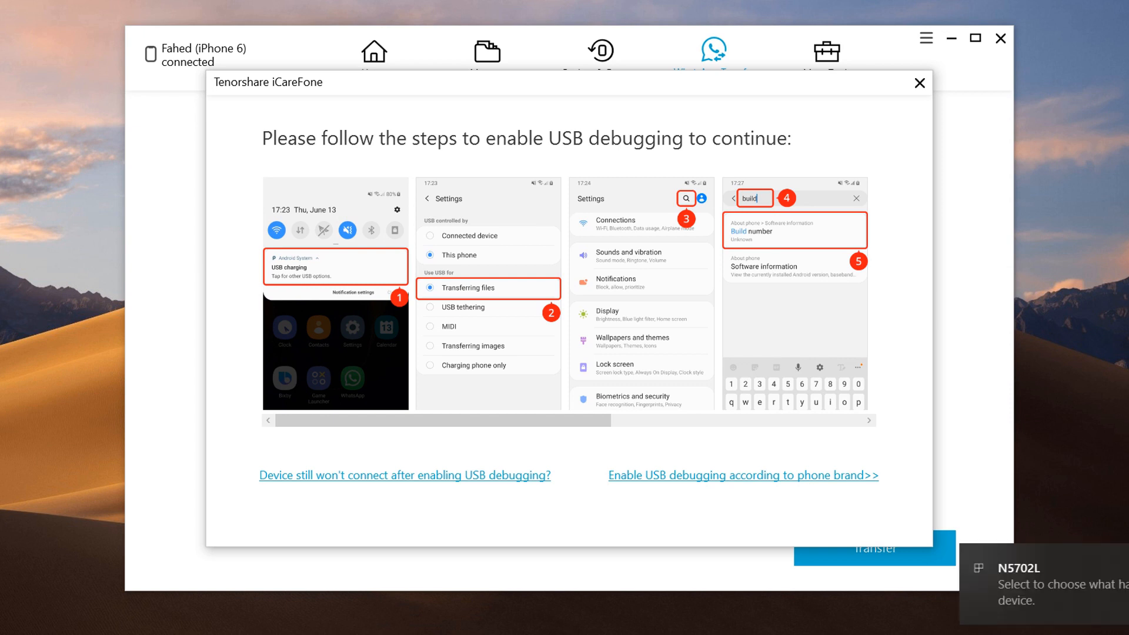
# - Close the USB debugging dialog, leaving iPhone 6 as source and Android as destination
pyautogui.click(918, 83)
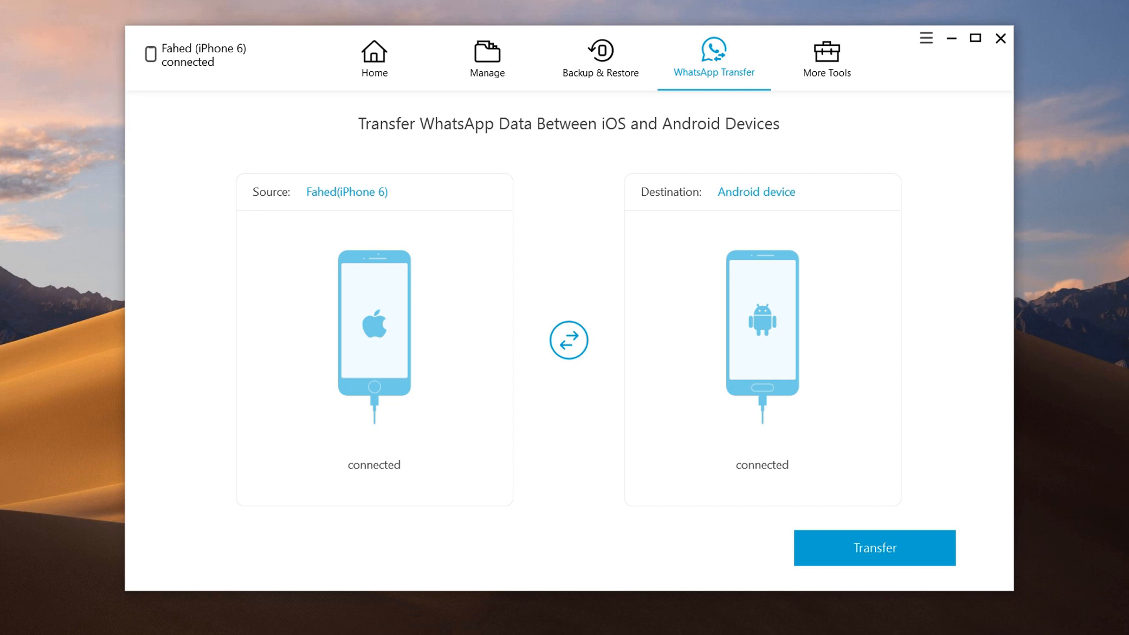
pyautogui.moveTo(315, 208)
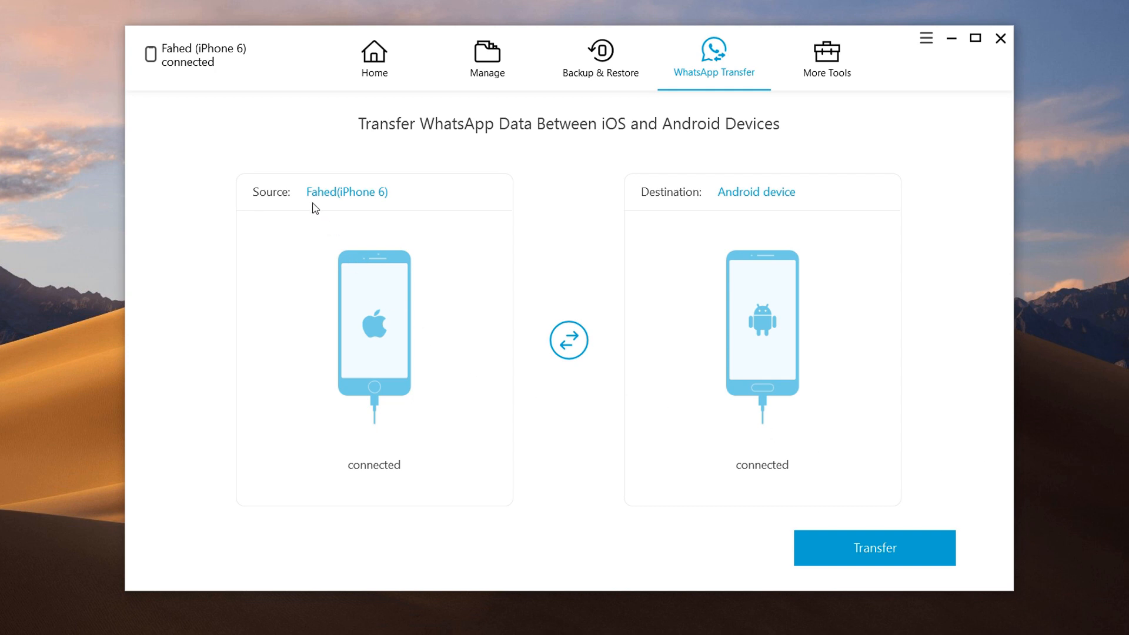
pyautogui.moveTo(327, 215)
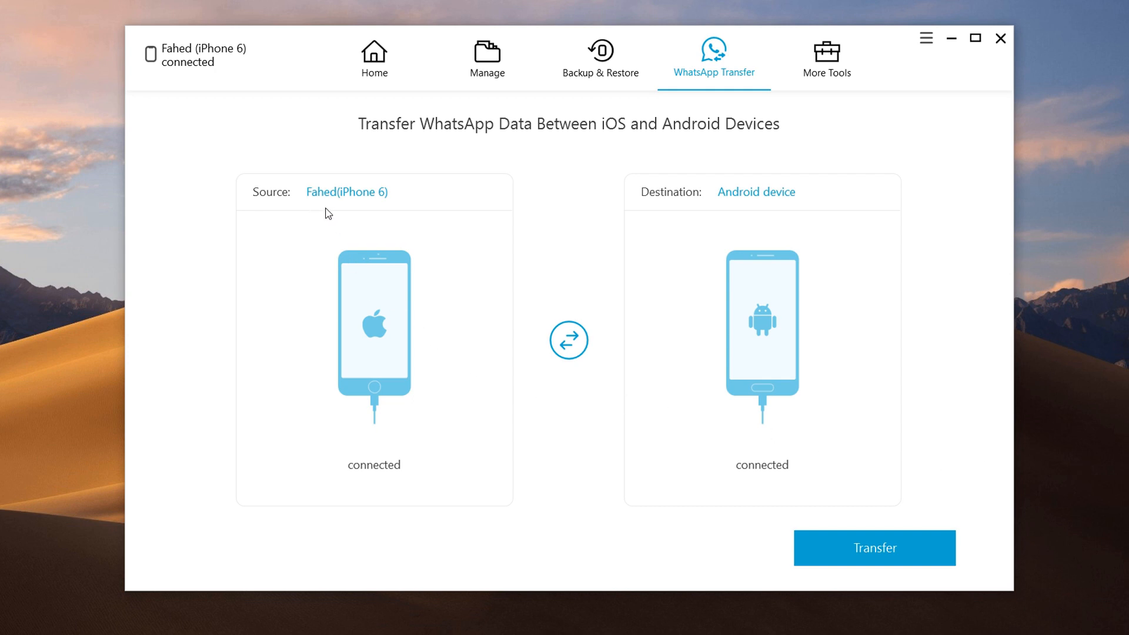
pyautogui.moveTo(746, 218)
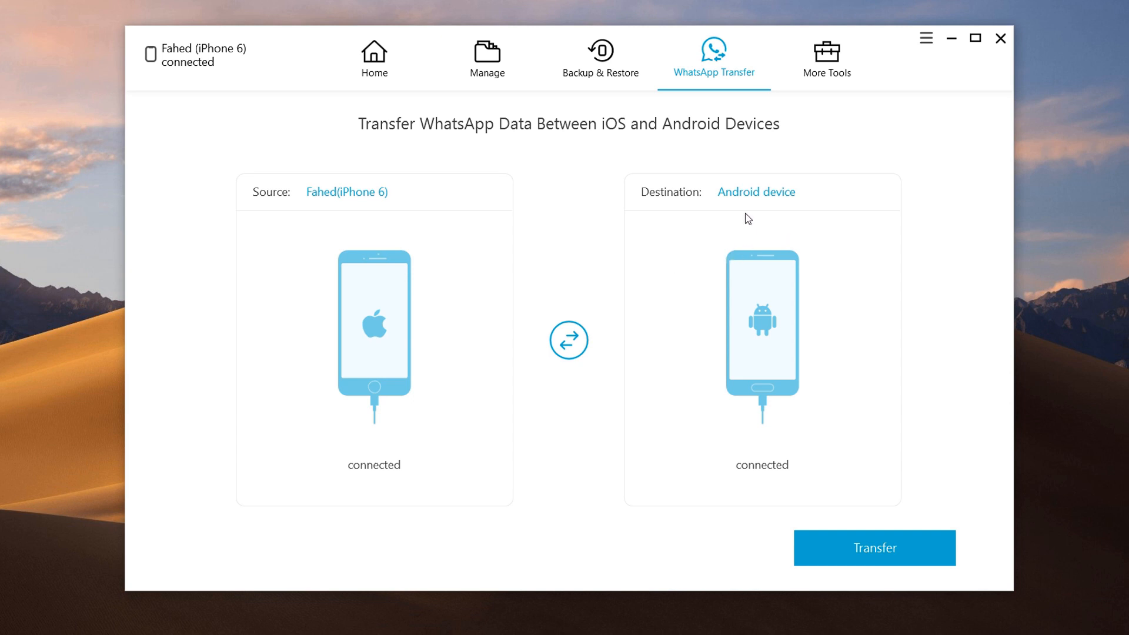
pyautogui.moveTo(737, 214)
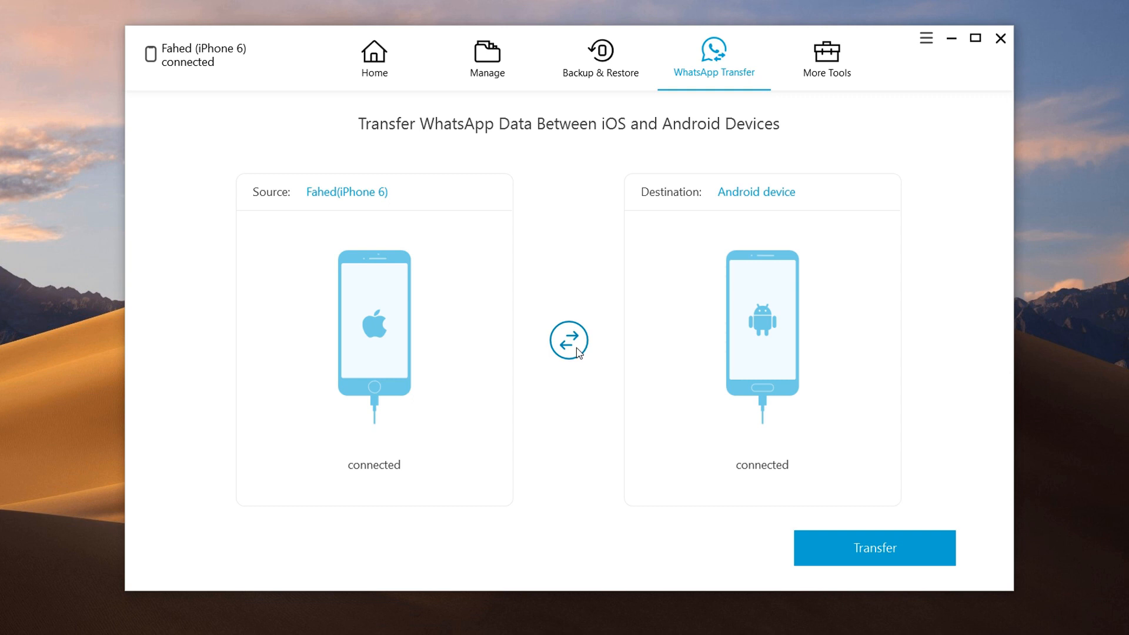
# - Swap devices and back, then start the iPhone-to-Android transfer and accept the login warning
pyautogui.click(568, 339)
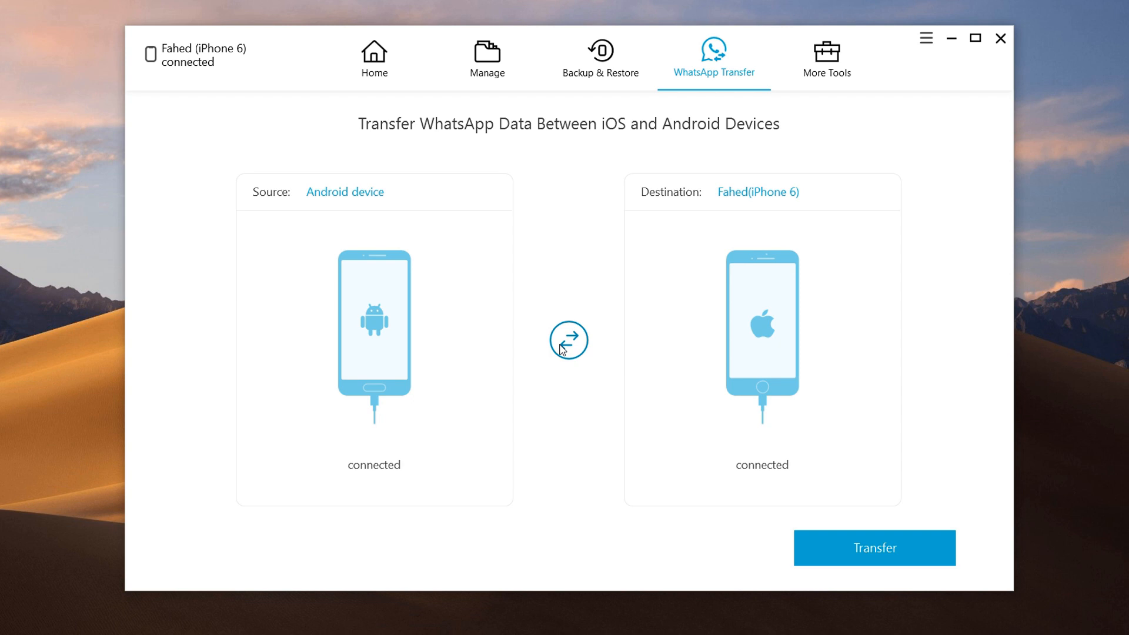
pyautogui.click(567, 340)
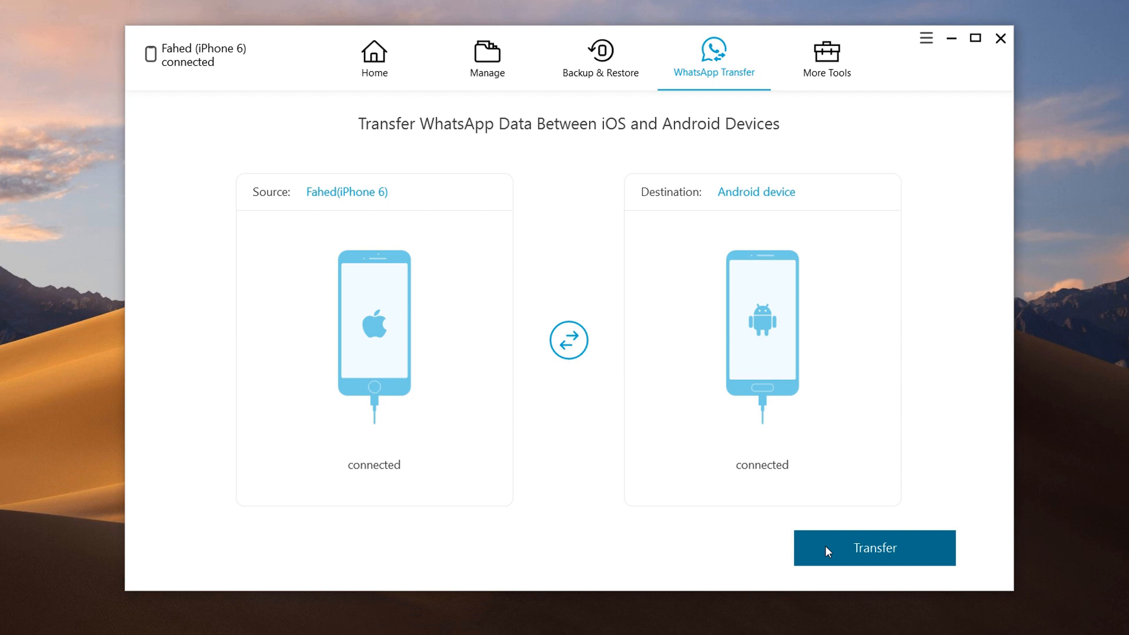
pyautogui.click(873, 548)
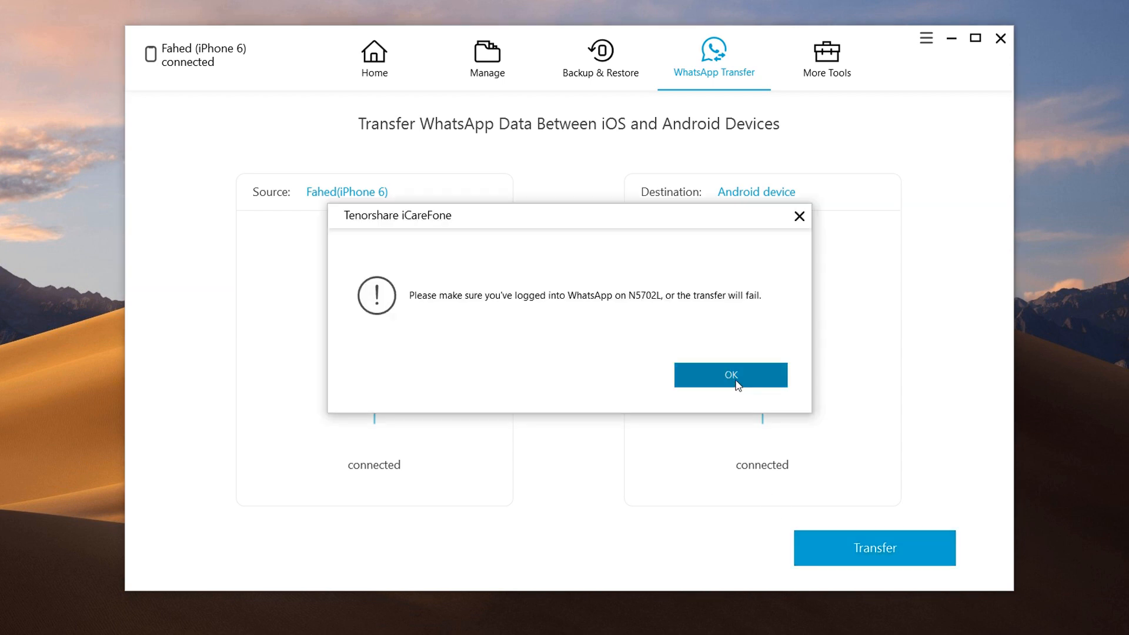
pyautogui.click(729, 375)
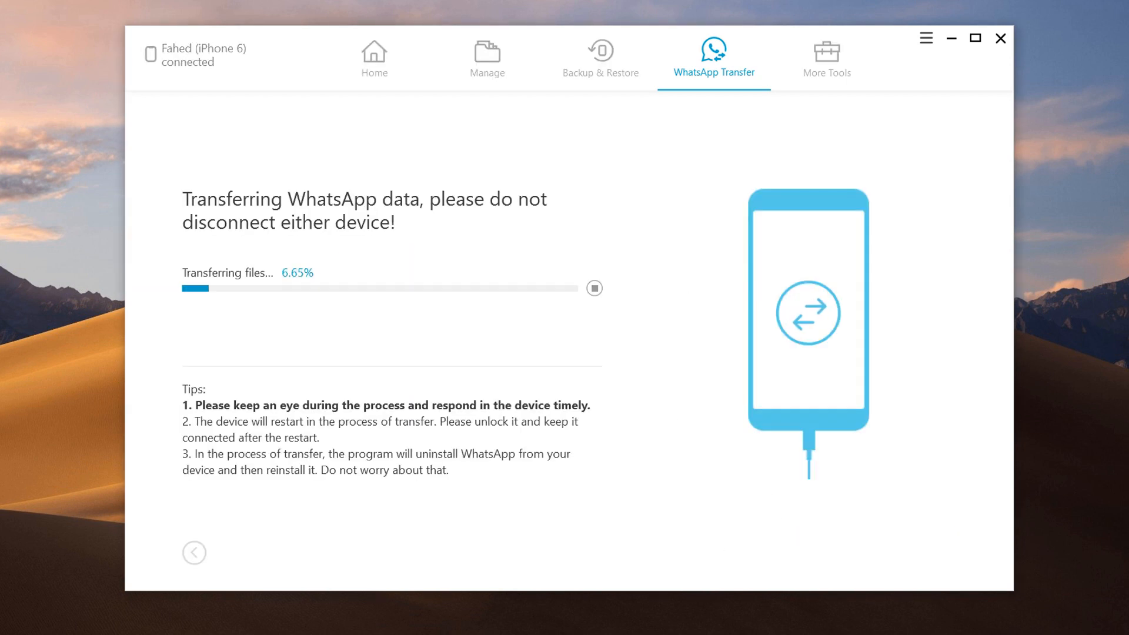